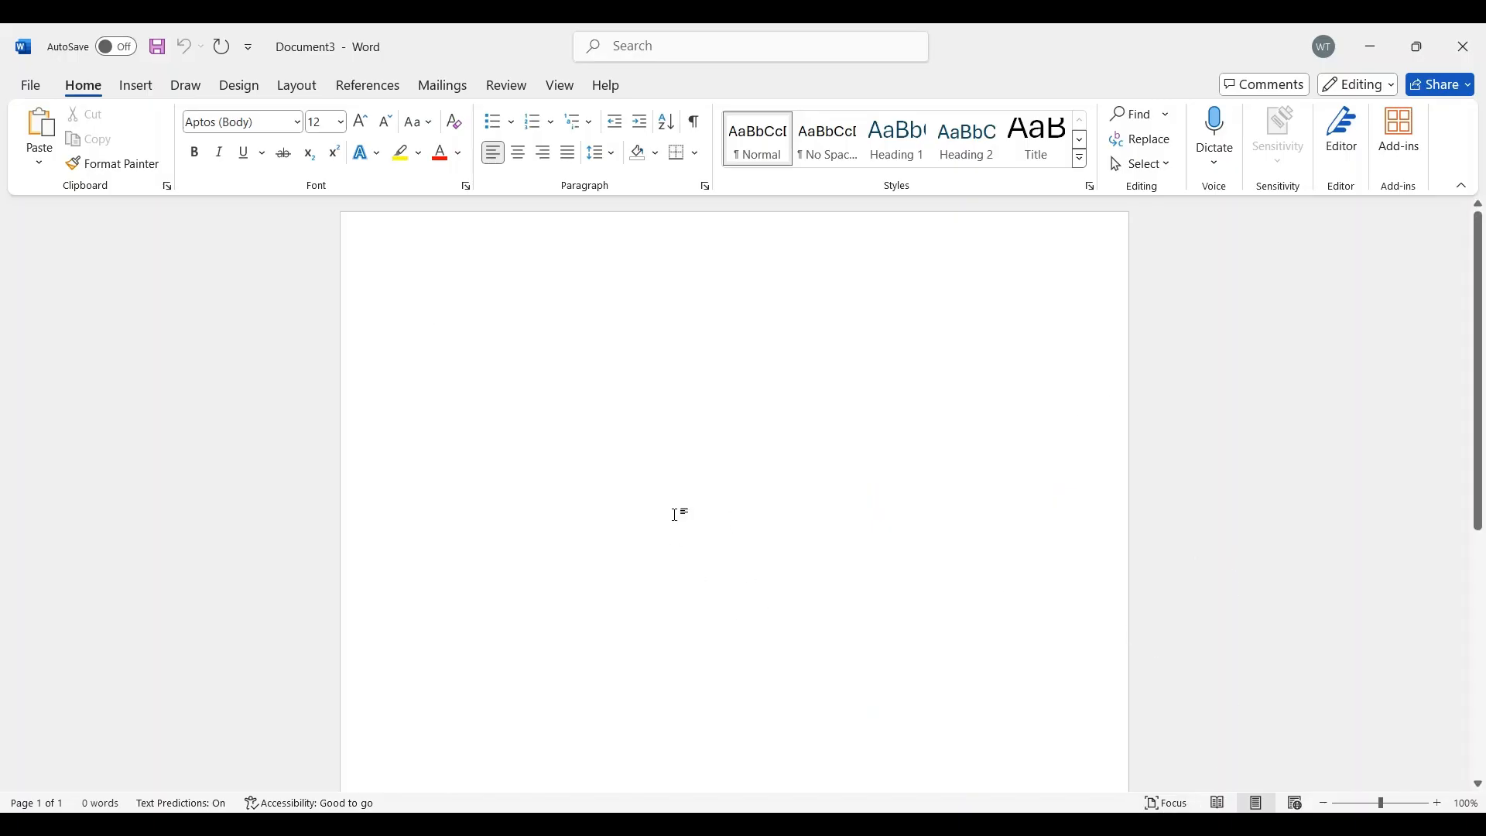
Switch the ribbon to the Mailings tools for creating labels
click(442, 85)
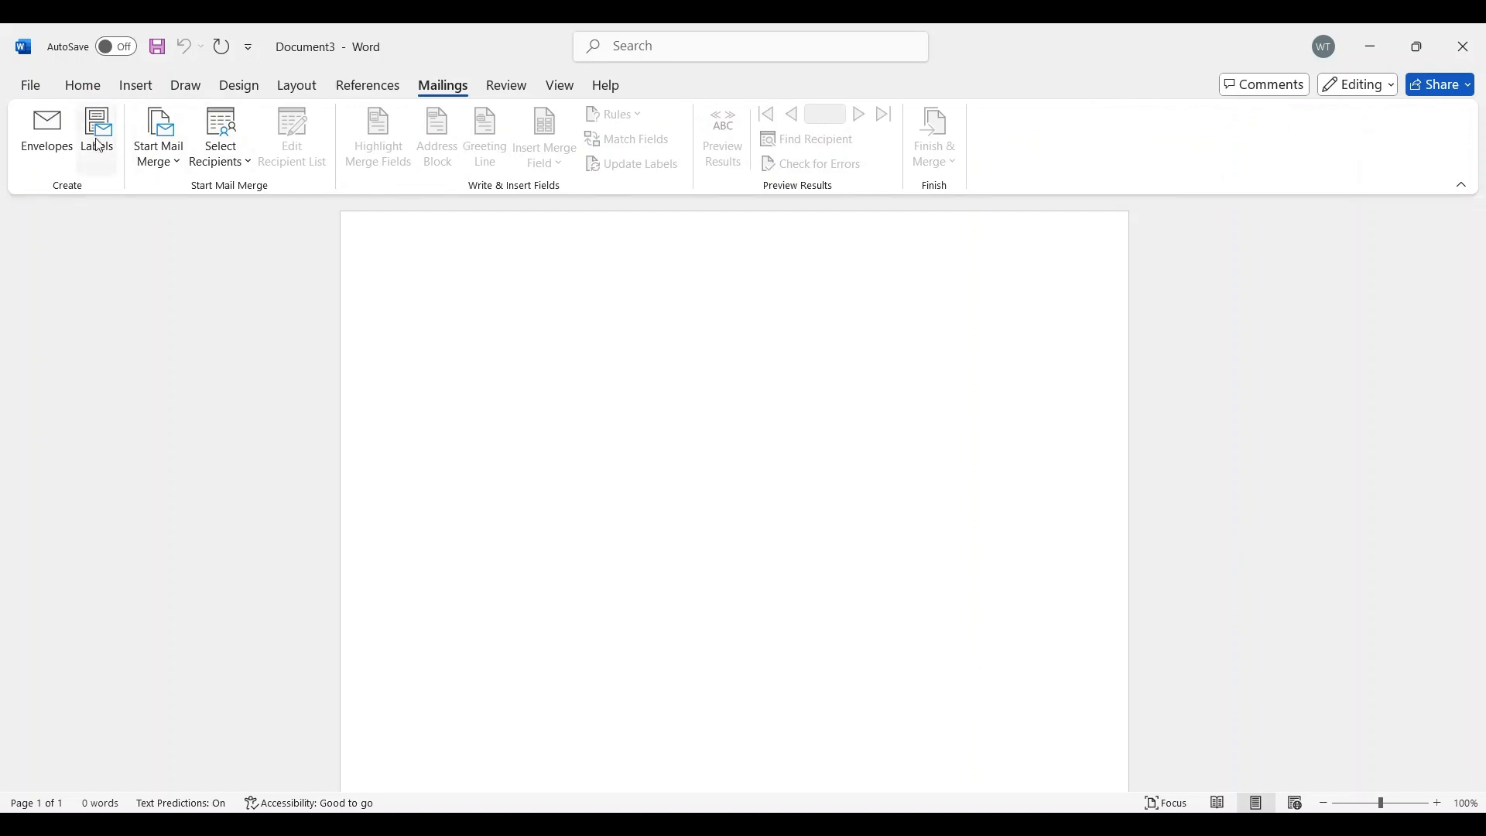
Open the Envelopes and Labels window on the Labels page
click(97, 133)
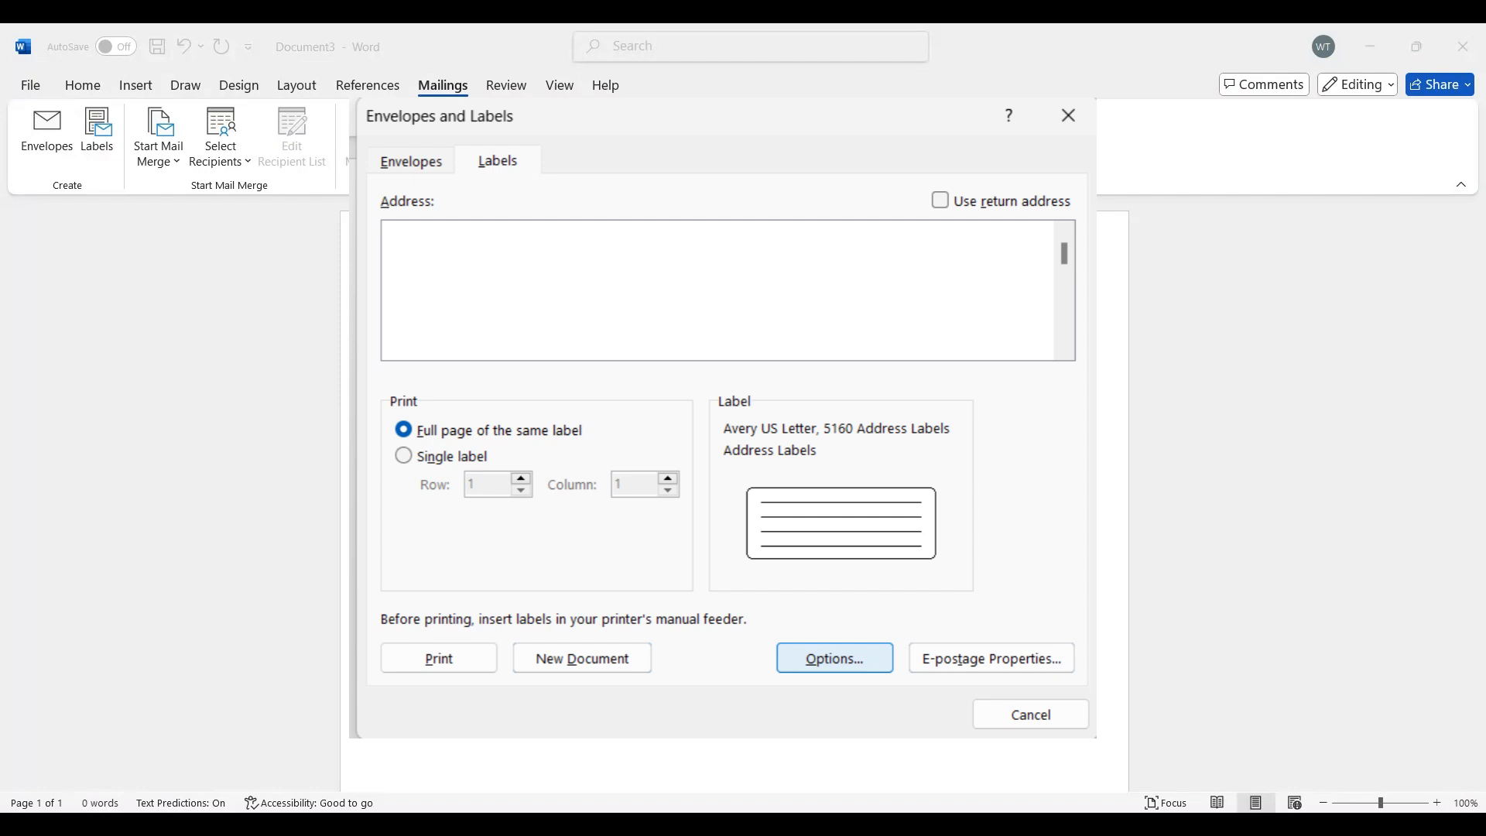
Open Label Options to choose Avery US Letter 5160 Address Labels
click(833, 658)
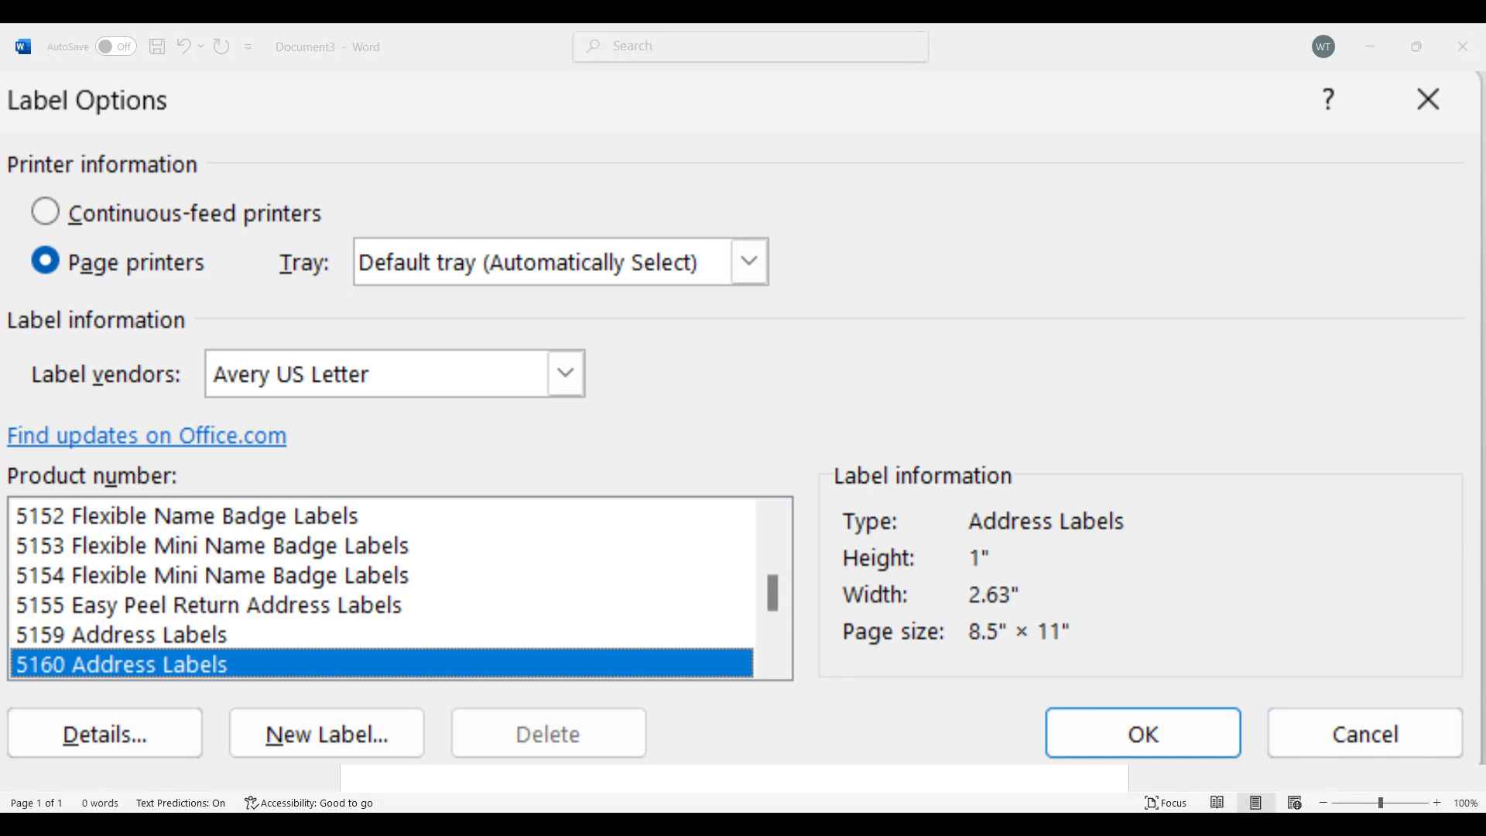
Confirm the Avery 5160 Address Labels choice and return to Envelopes and Labels
click(1141, 733)
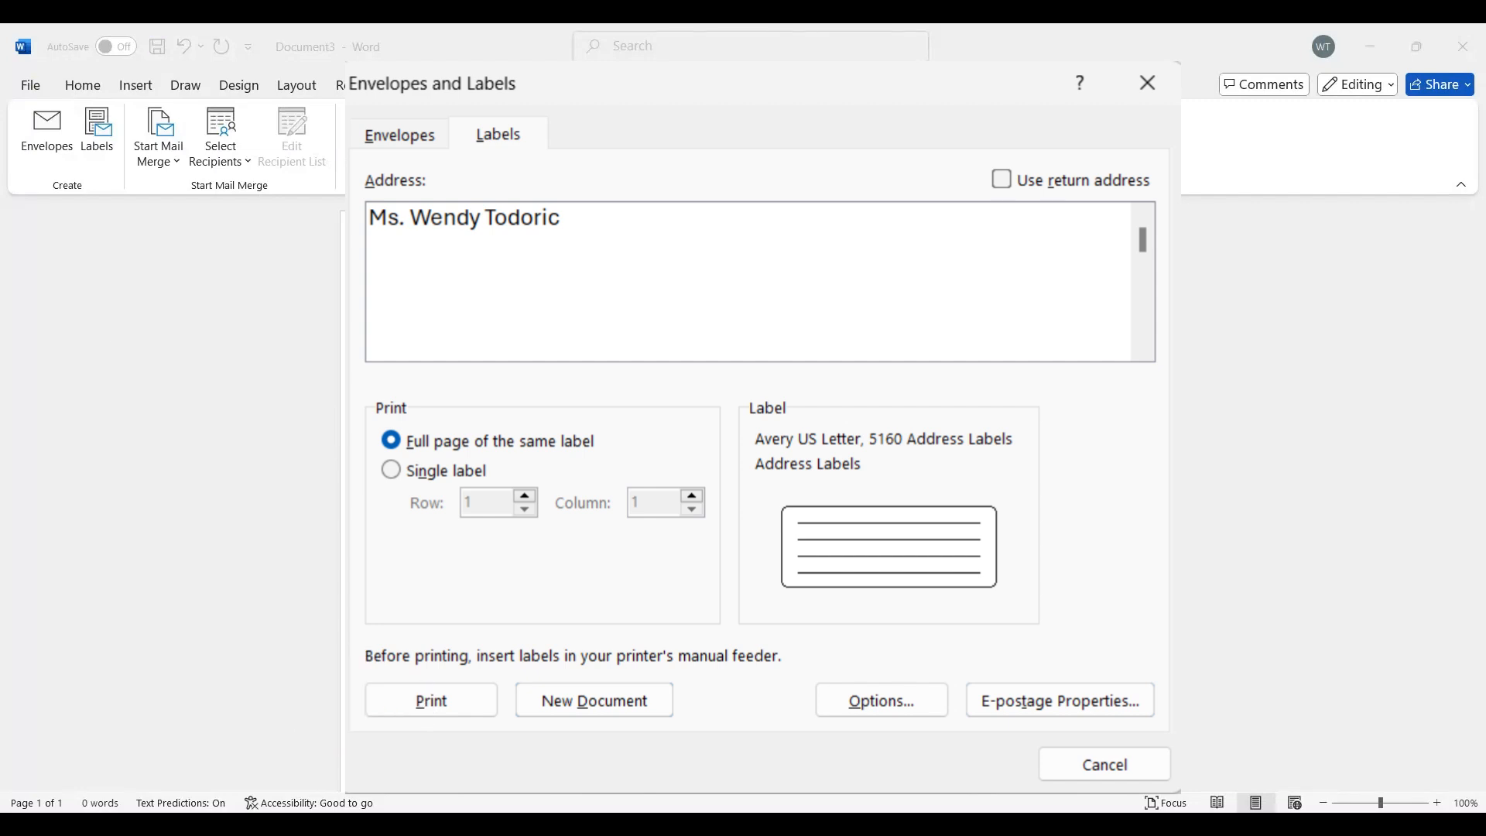
click(594, 700)
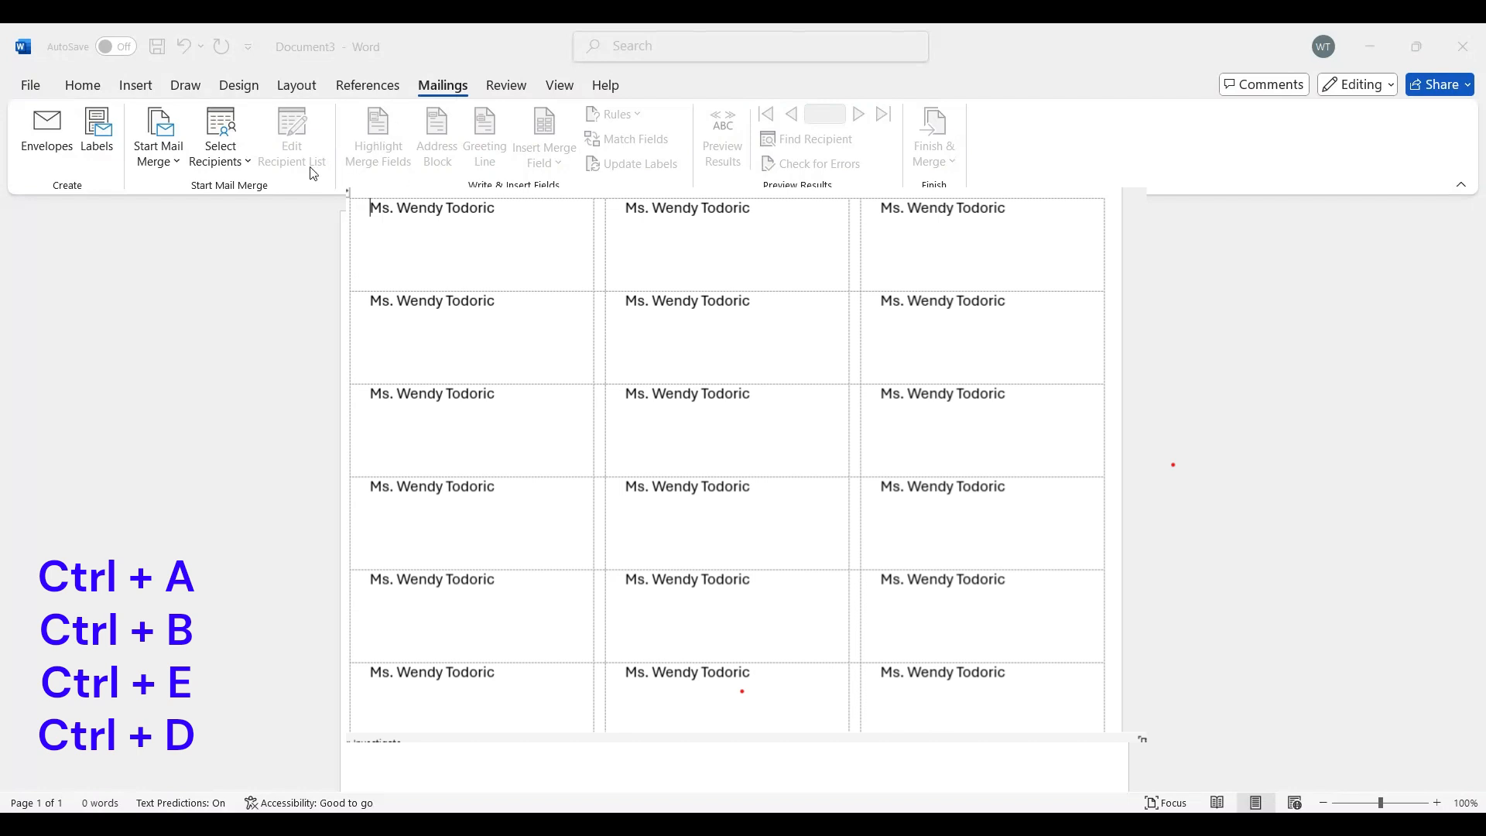
mouse_move(216, 168)
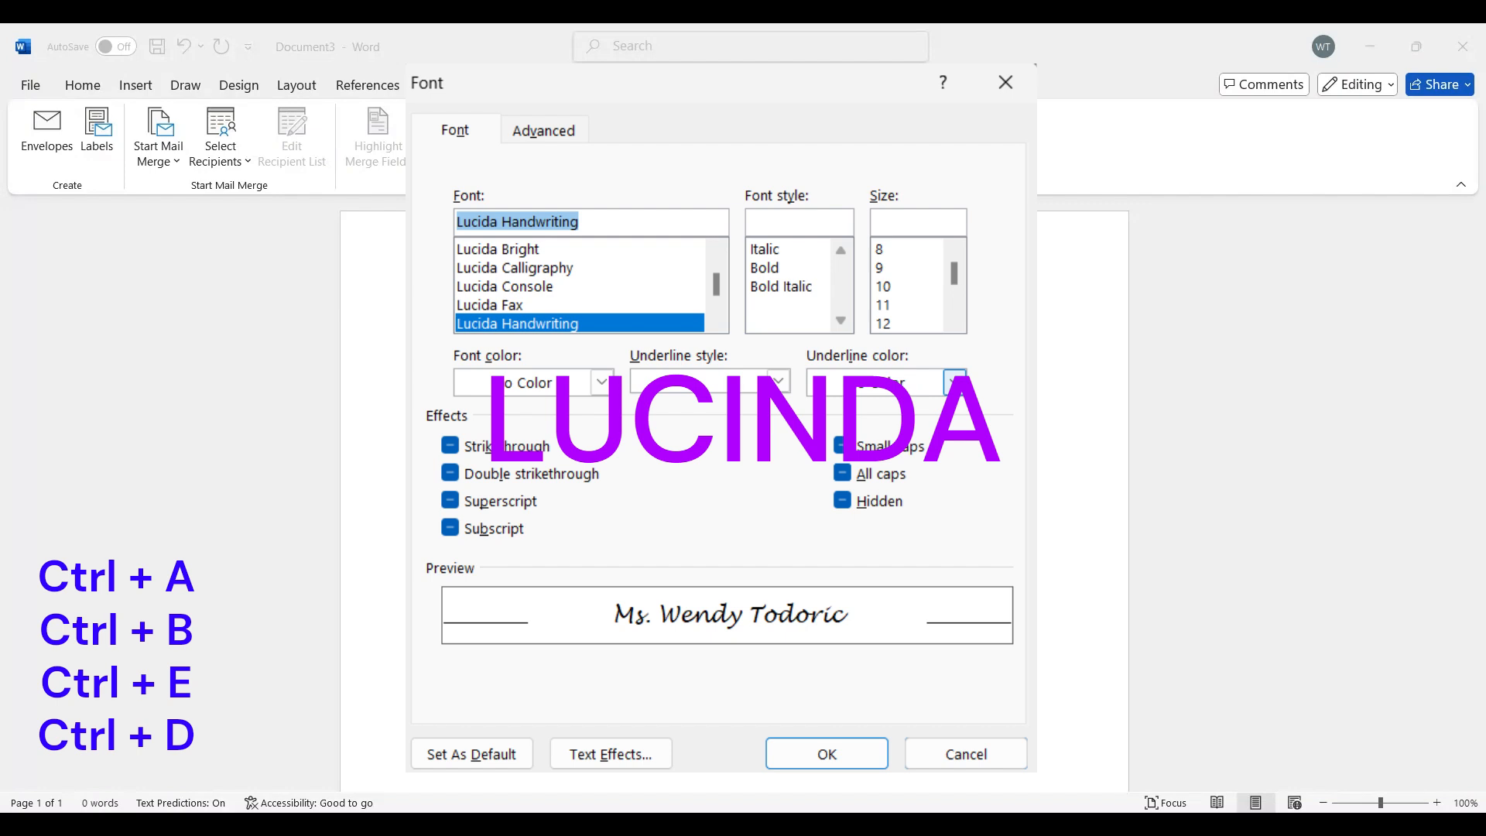
Apply the Lucida Handwriting font to every label's name
click(824, 753)
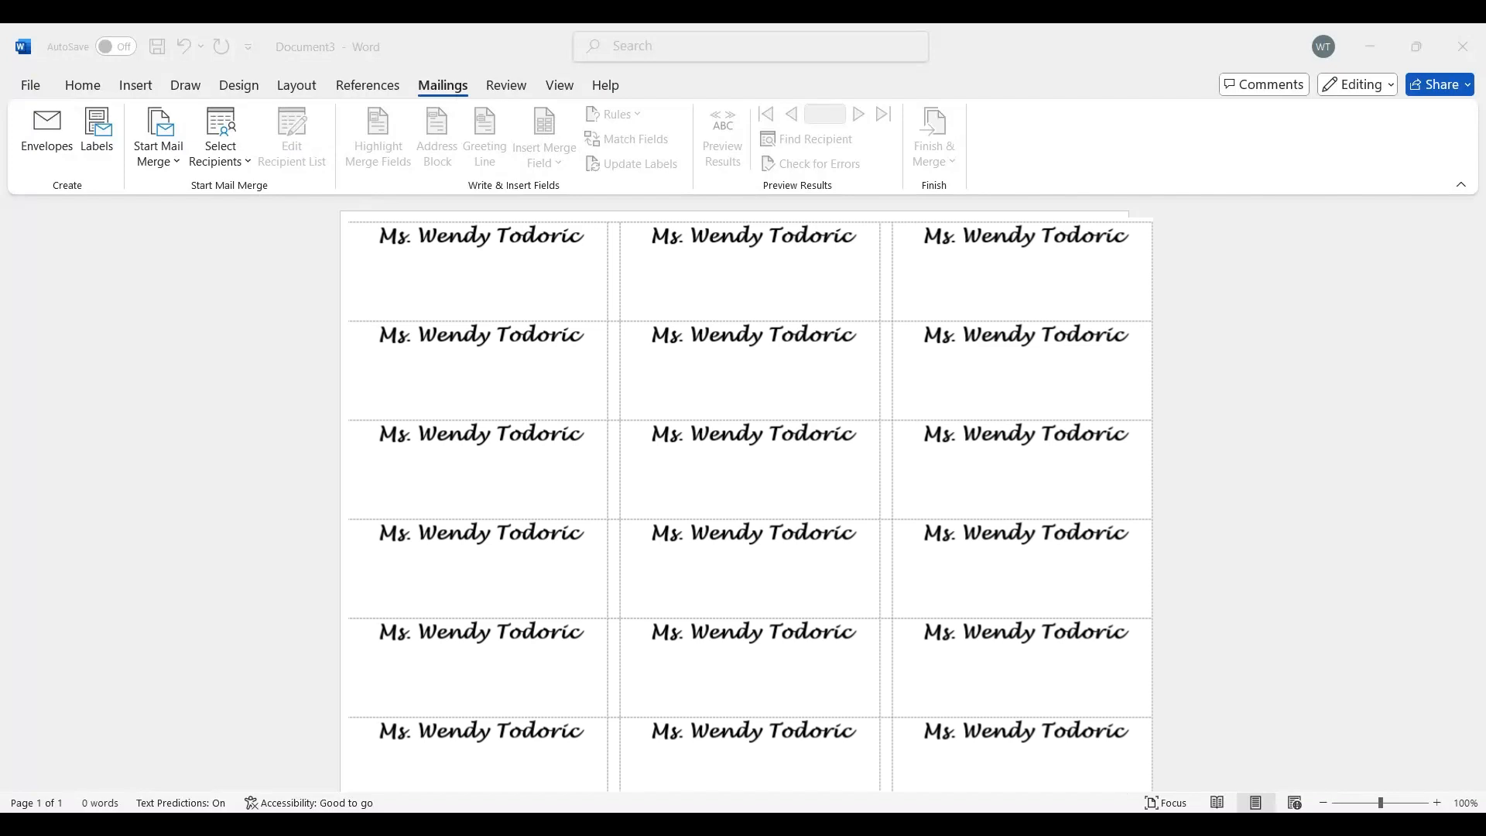
mouse_move(134, 92)
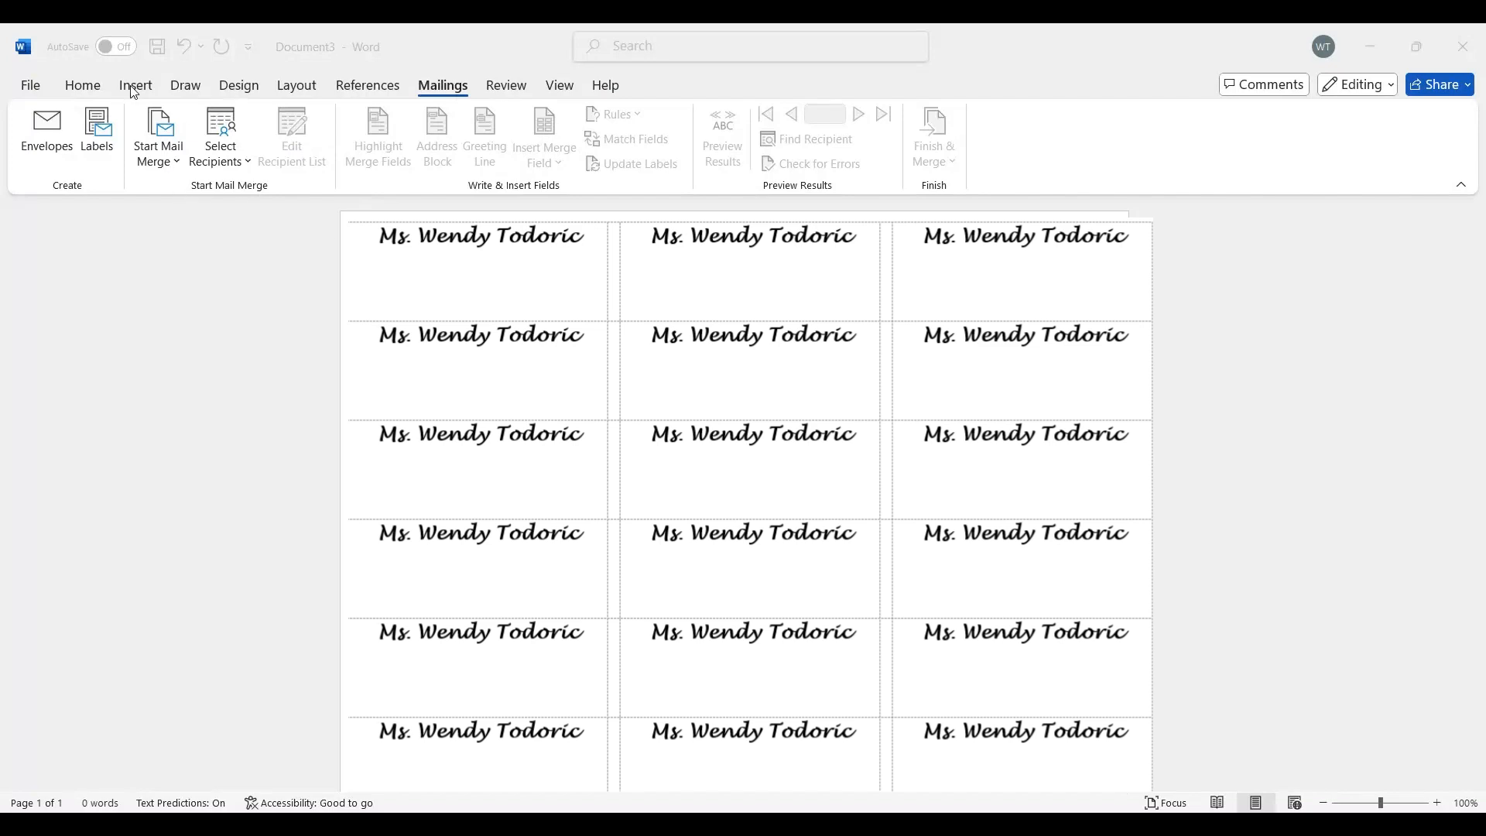
Show the Insert Pictures source options for adding an image
click(646, 151)
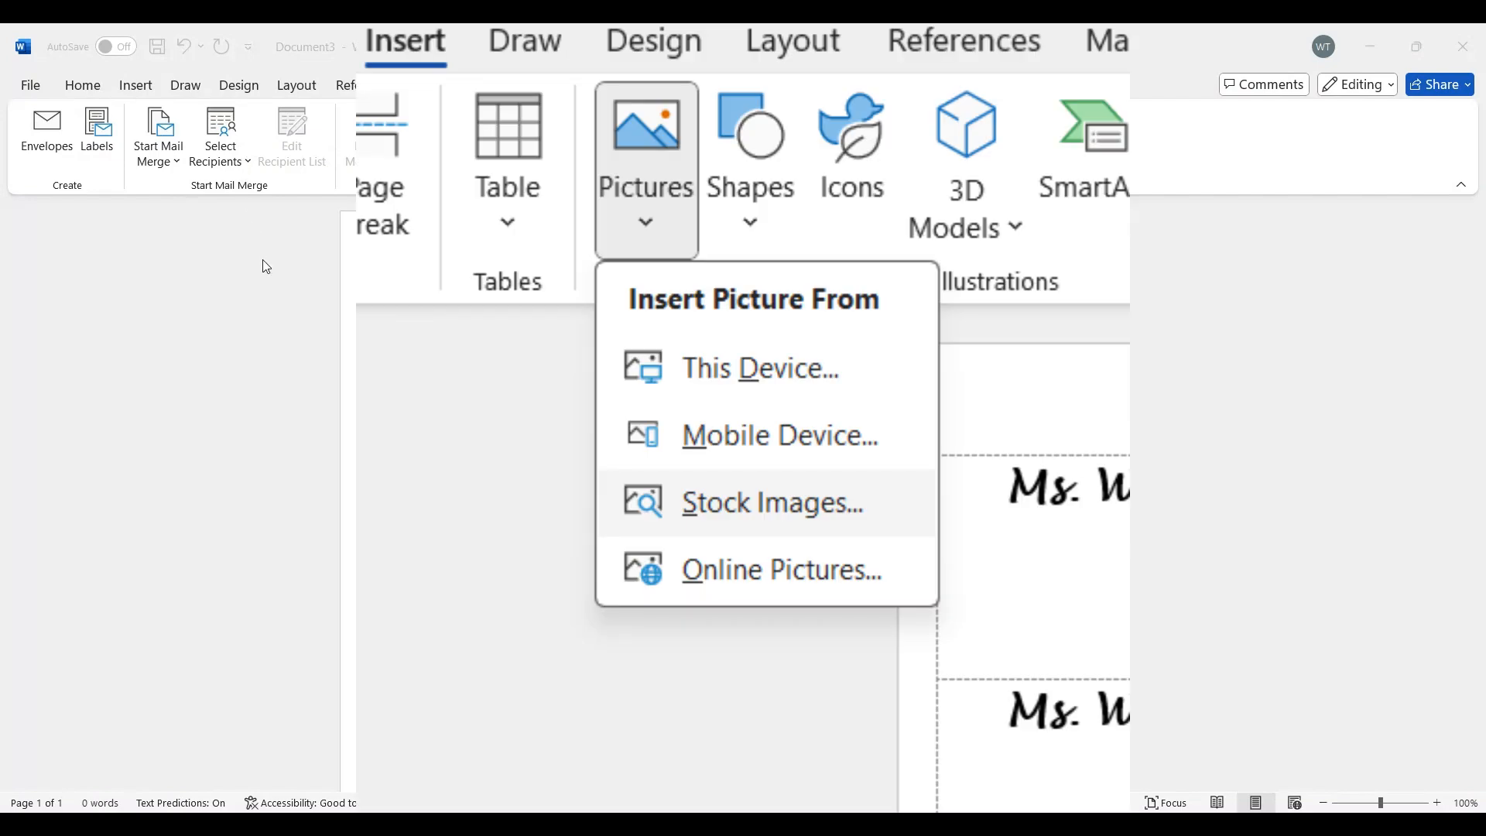
mouse_move(299, 288)
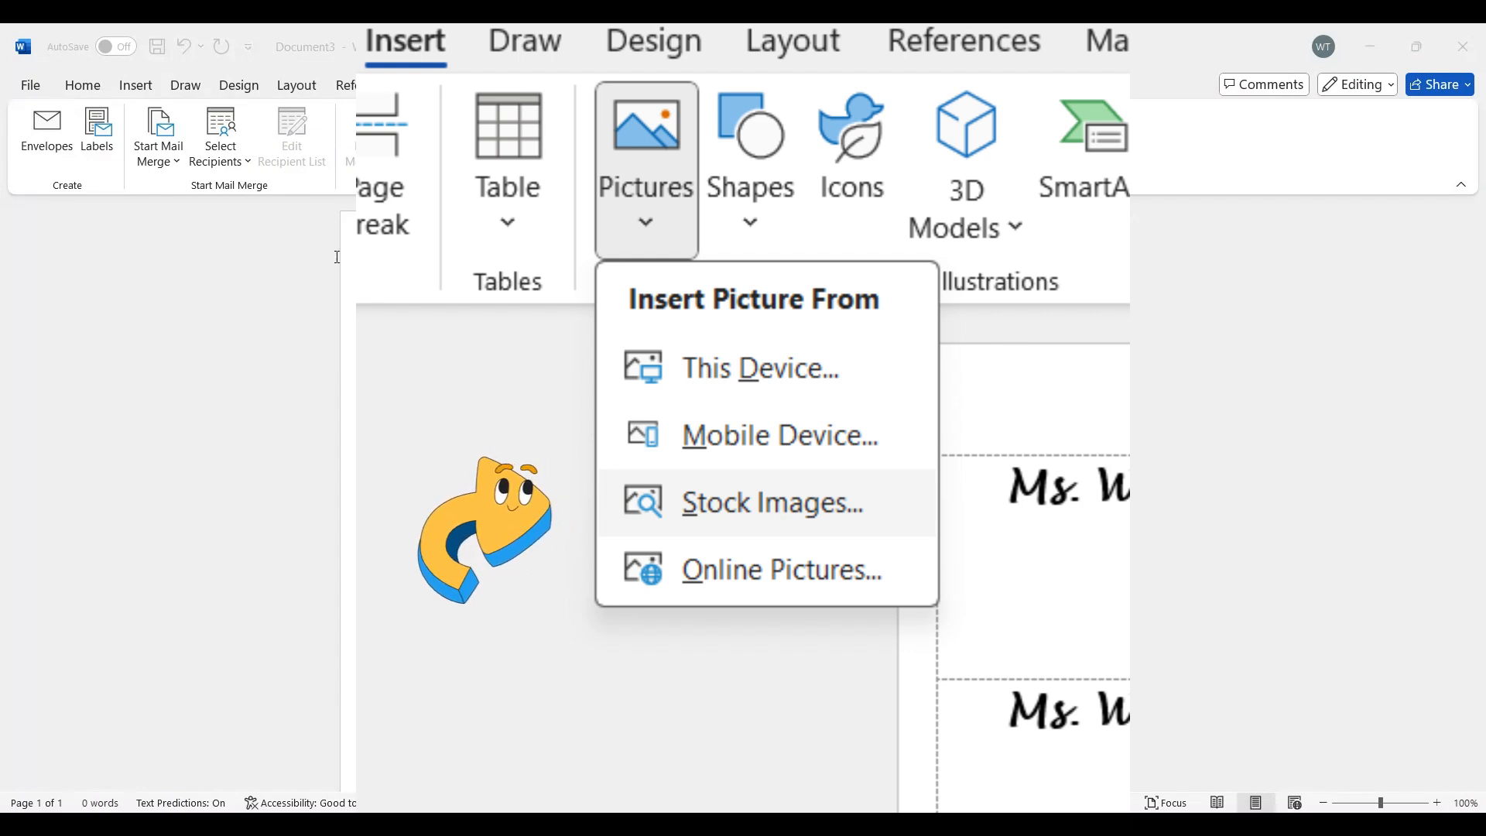
click(771, 503)
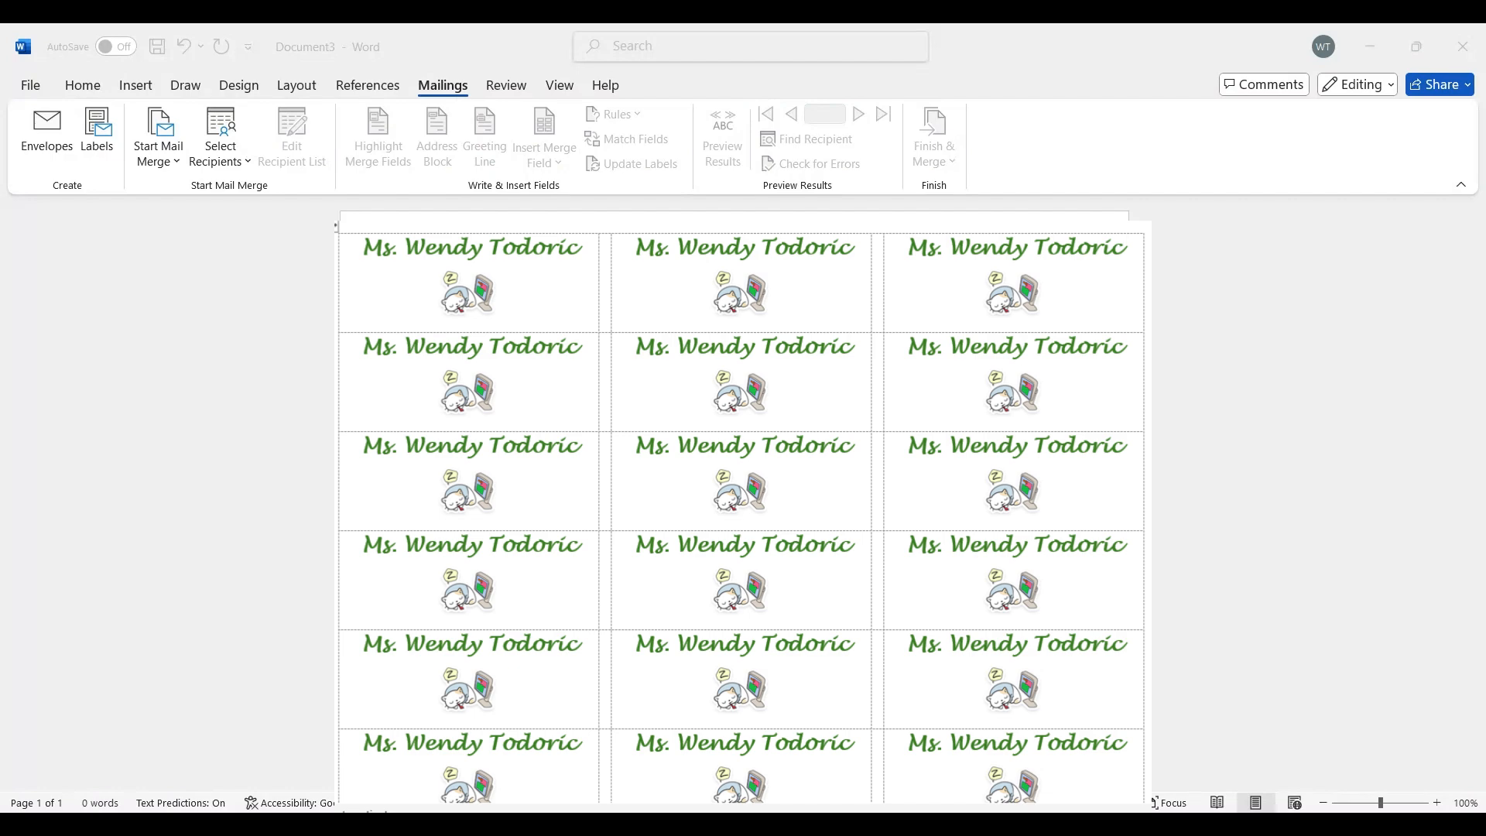
mouse_move(1423, 460)
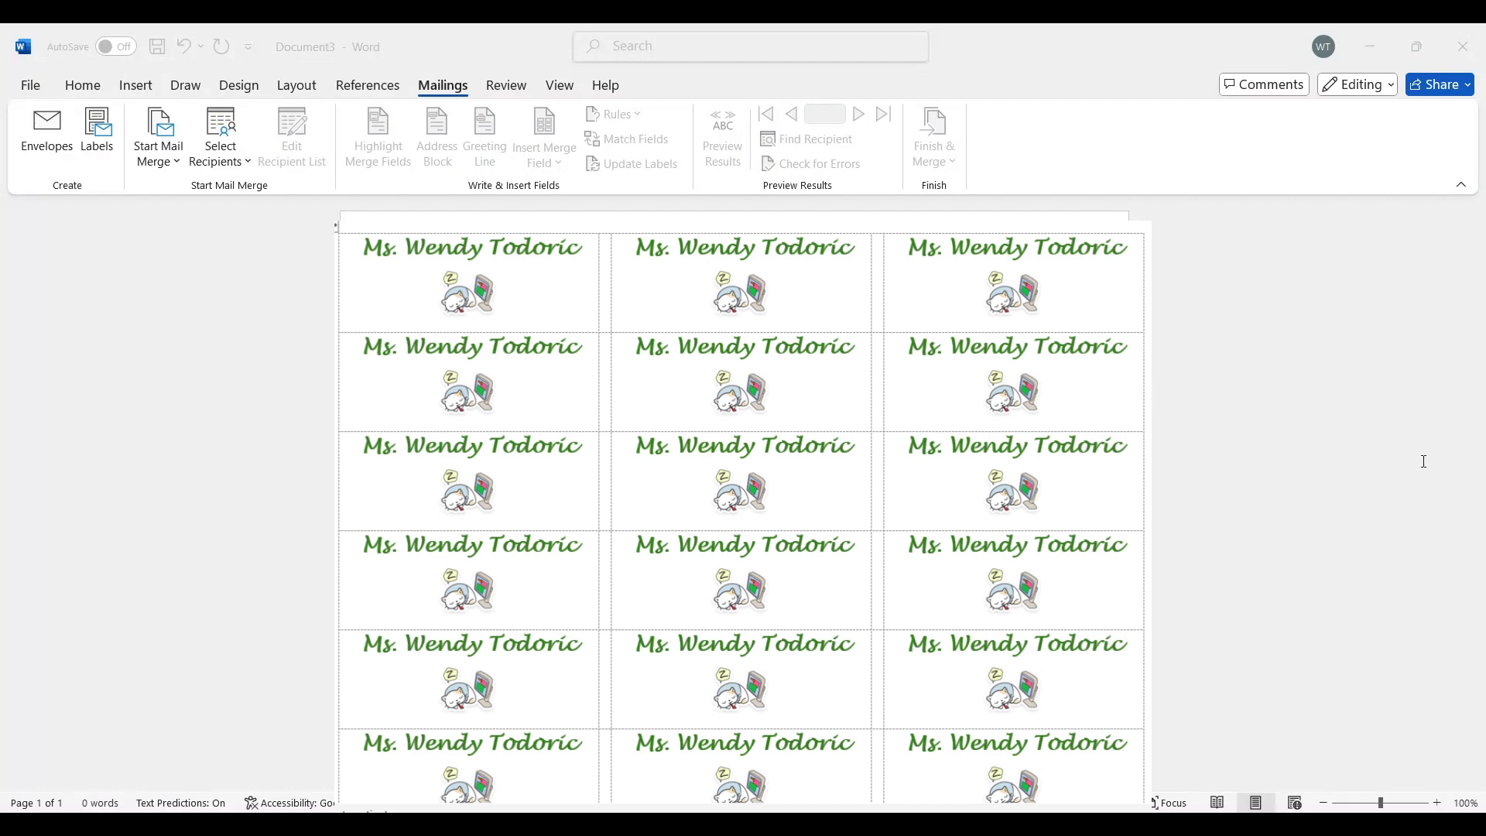
mouse_move(1268, 721)
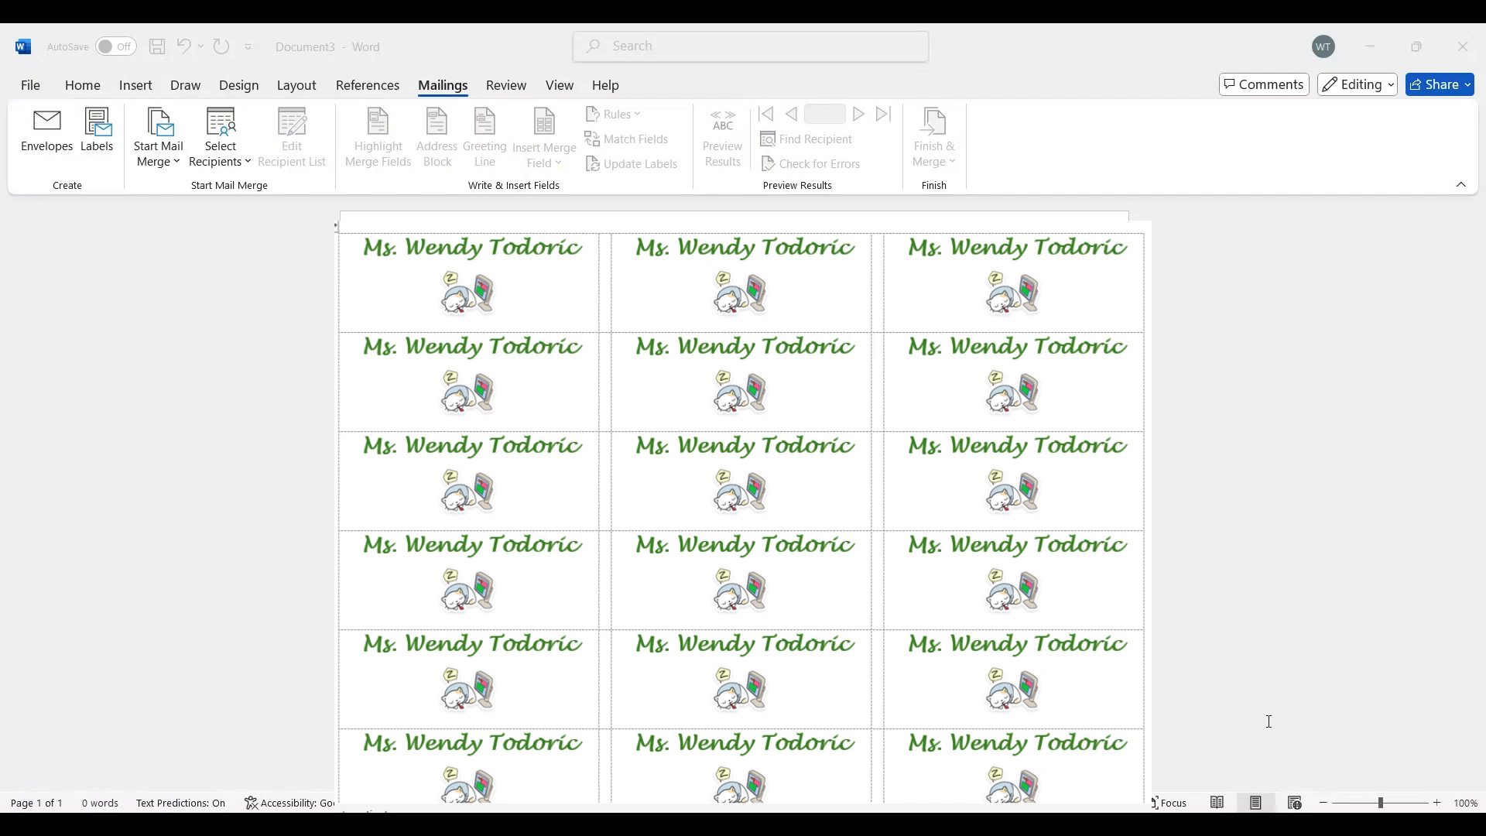